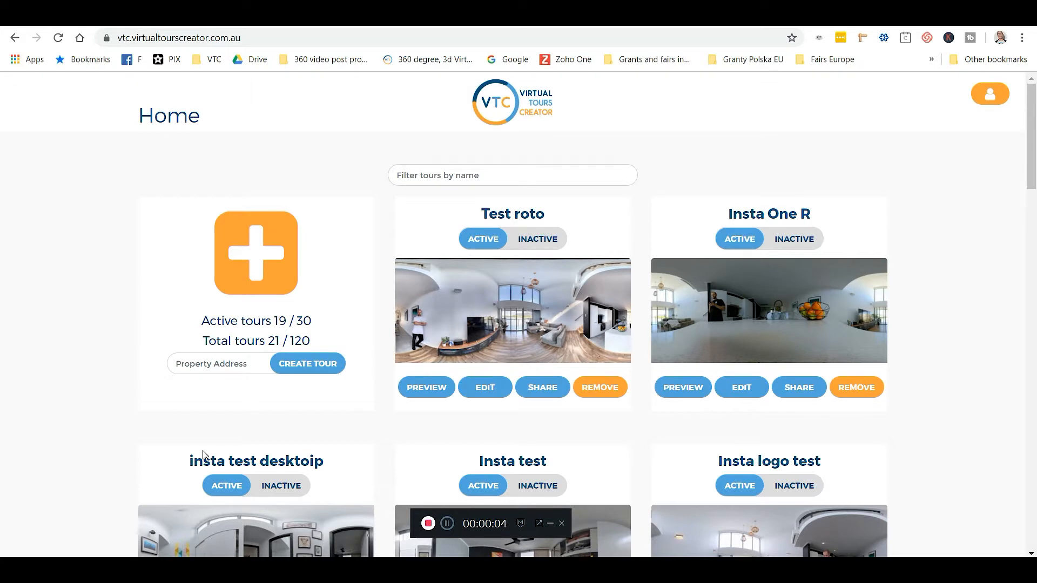
Create a tour with Property Address 'Street name 4' and return to the tour list
{"action": "left_click", "coordinate": [215, 363]}
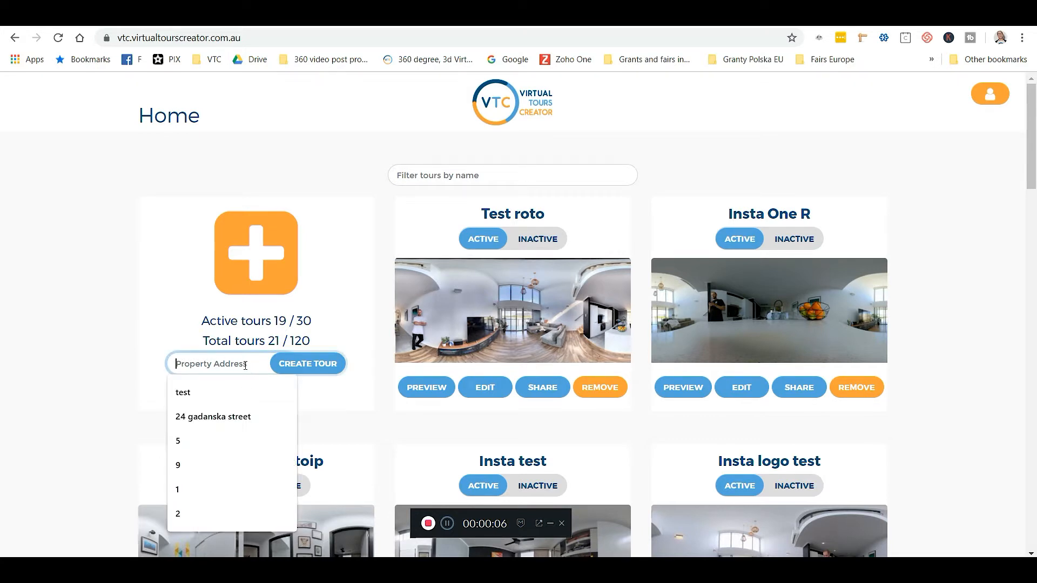
{"action": "type", "text": "s"}
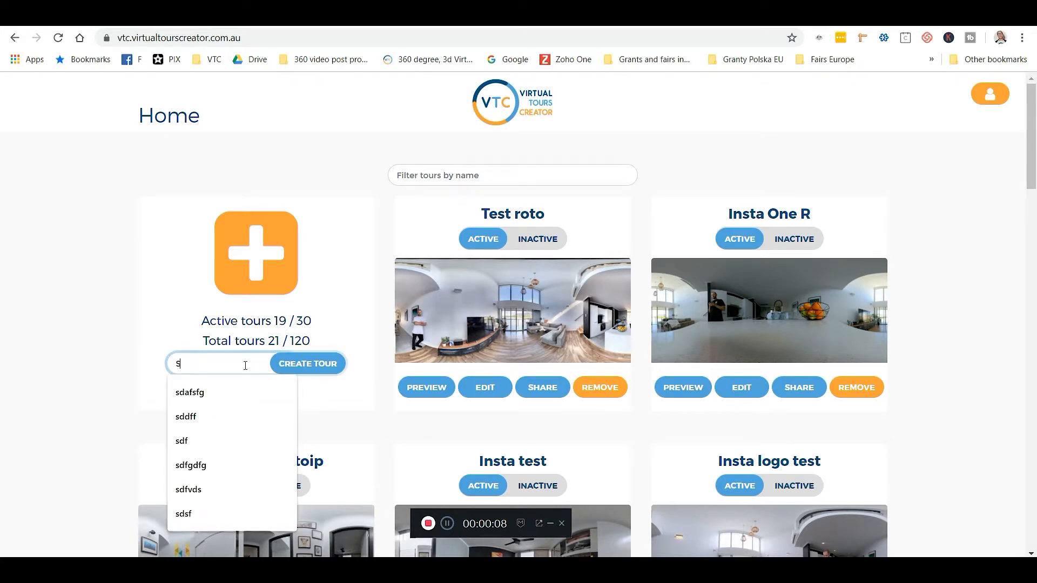
{"action": "type", "text": "Street name 4"}
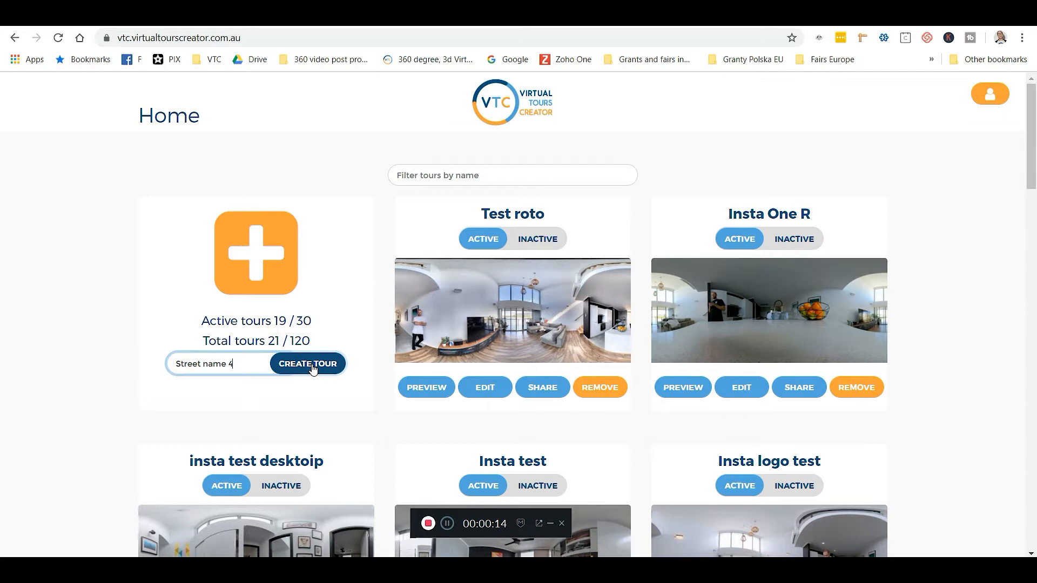
{"action": "left_click", "coordinate": [307, 363]}
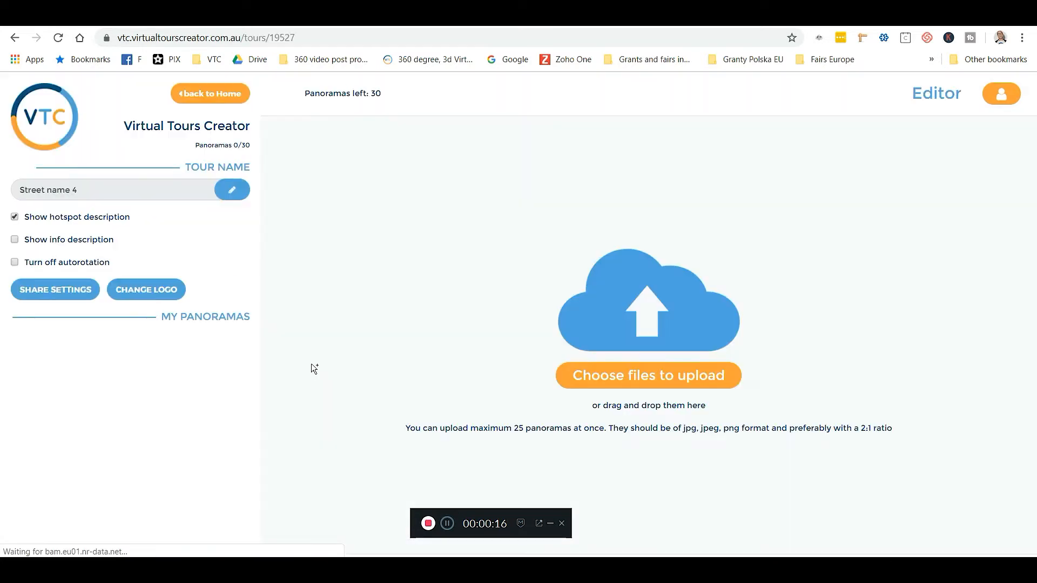
{"action": "mouse_move", "coordinate": [636, 380]}
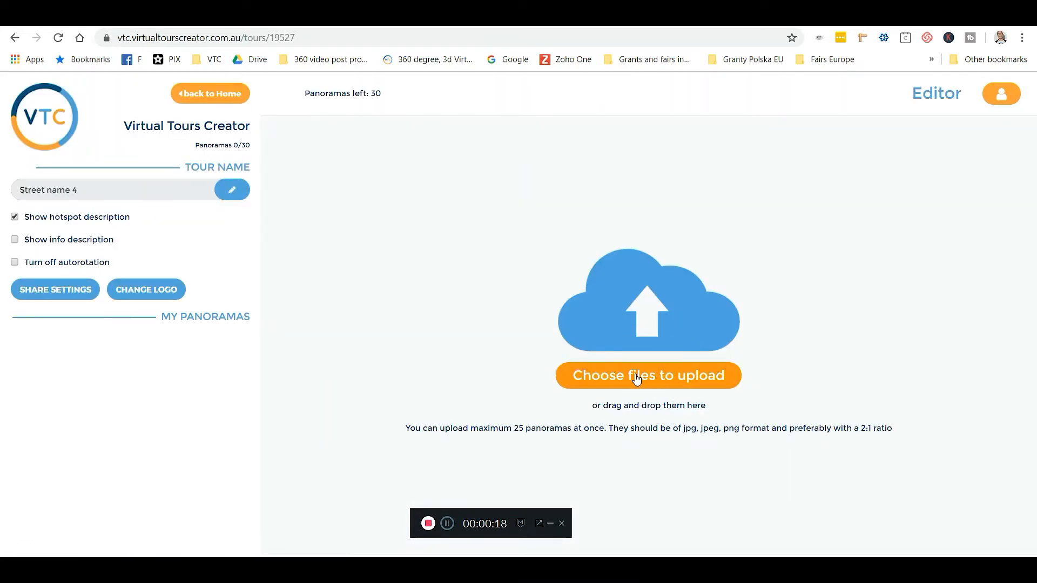
{"action": "left_click", "coordinate": [209, 93]}
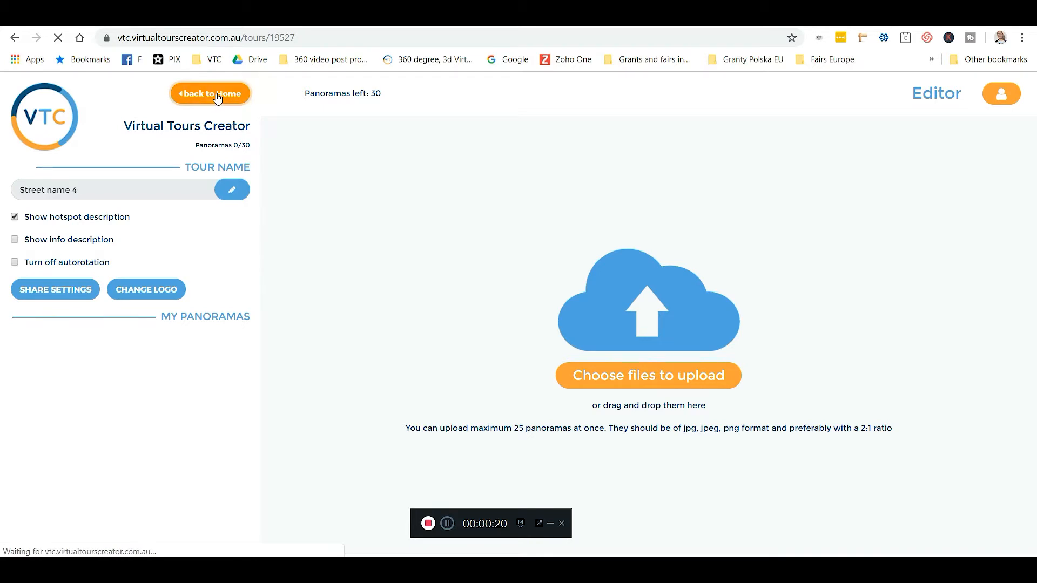
Find the Street name 4 card on the Home page and reopen it for editing
{"action": "left_click", "coordinate": [209, 93]}
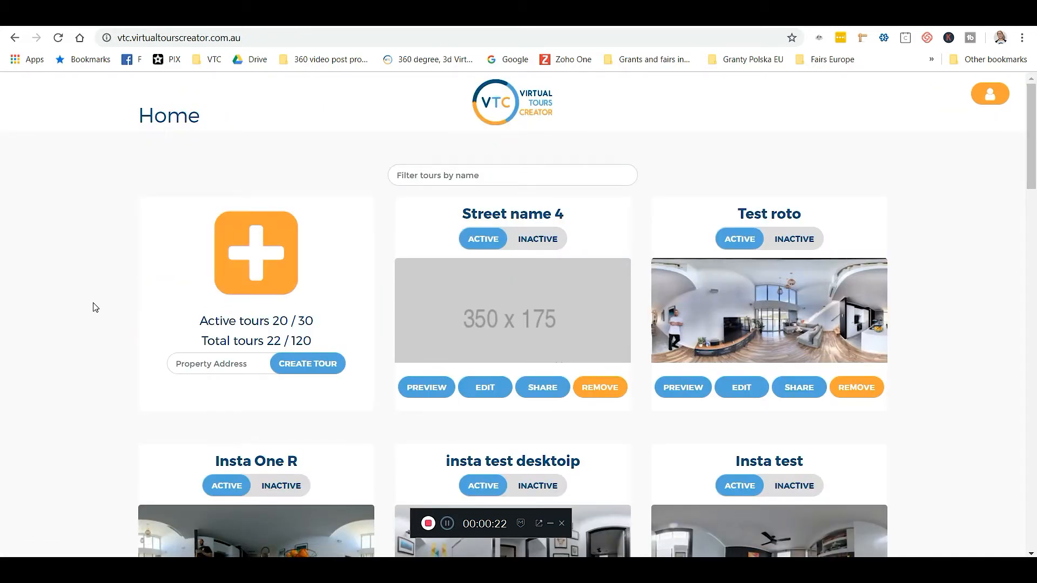
{"action": "scroll", "scroll_direction": "down", "scroll_amount": 3}
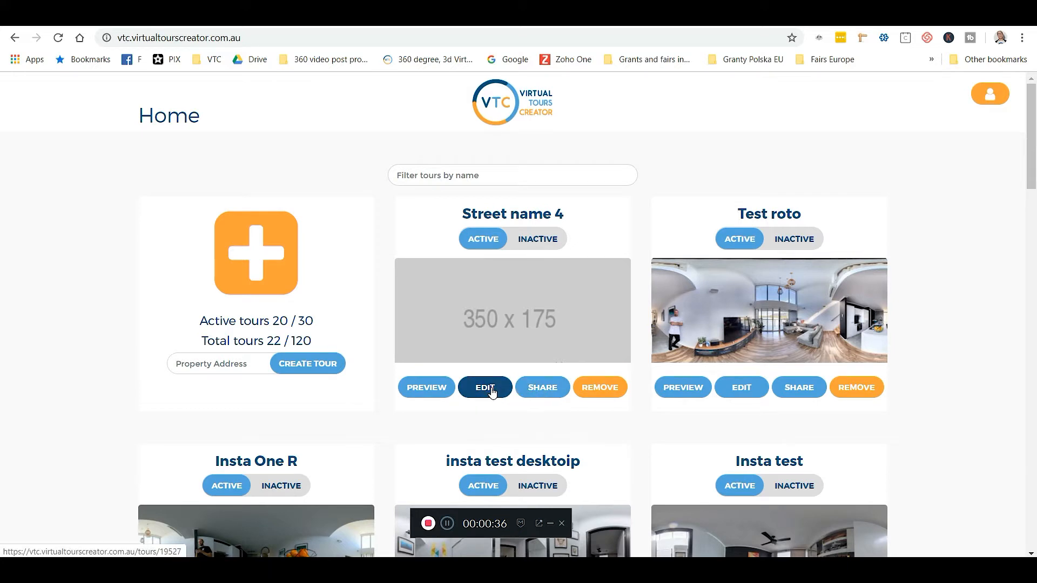
{"action": "left_click", "coordinate": [485, 387]}
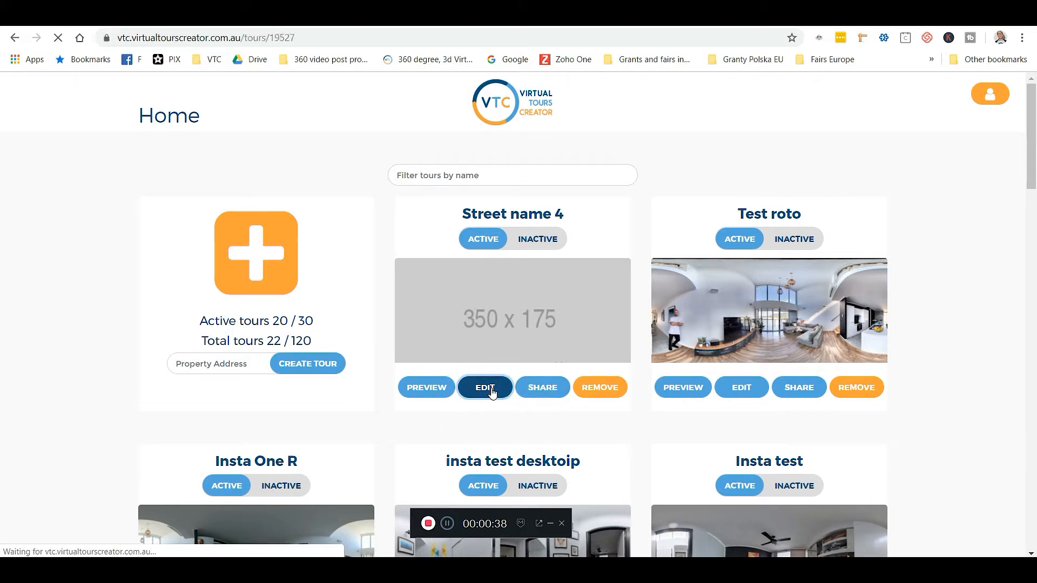
{"action": "left_click", "coordinate": [484, 387]}
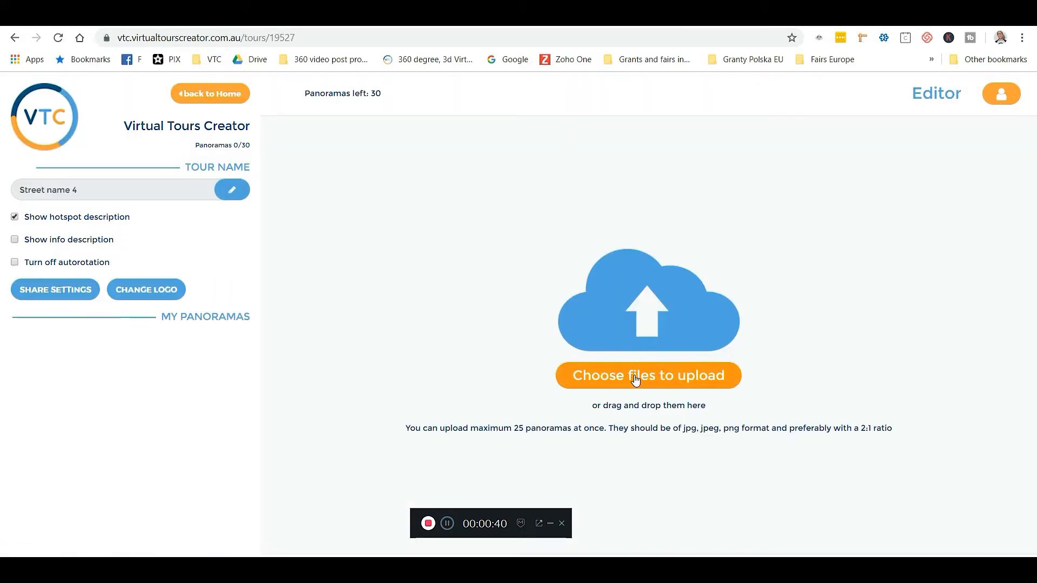
Upload the Kitchen and Living 360 photos as panoramas on Ground floor
{"action": "left_click", "coordinate": [649, 376]}
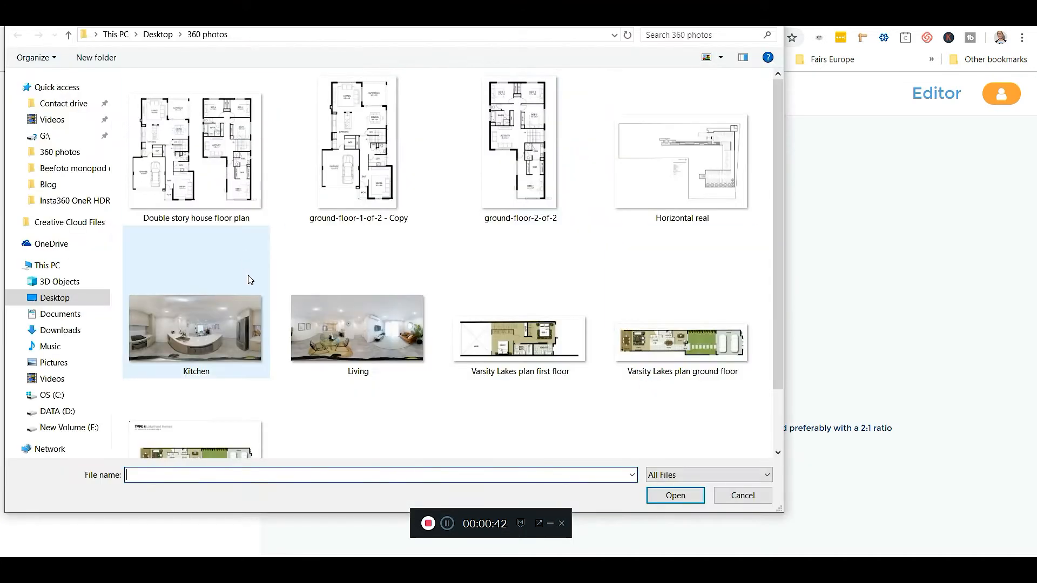
{"action": "left_click", "coordinate": [358, 331]}
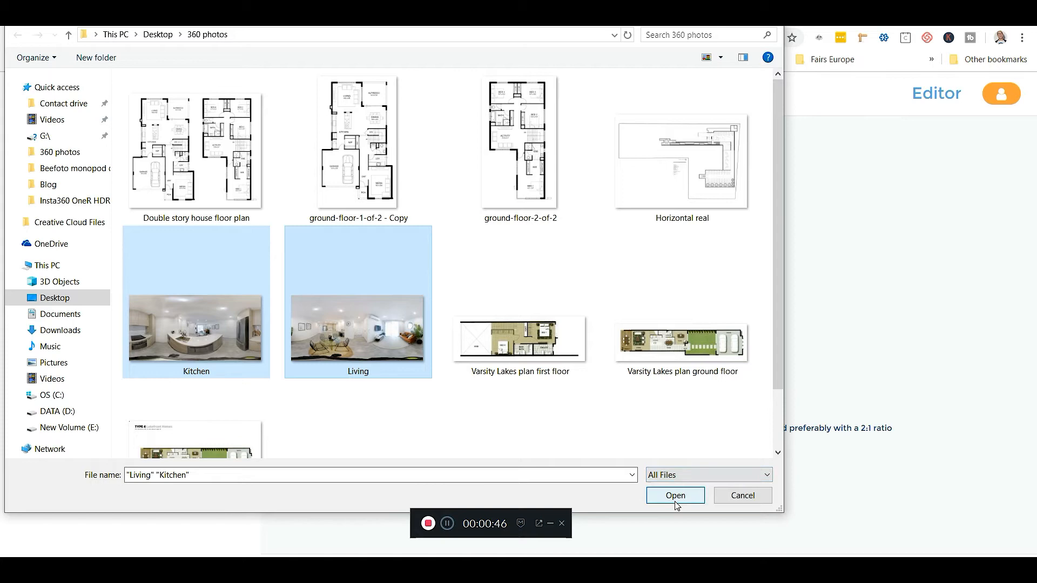
{"action": "left_click", "coordinate": [675, 495]}
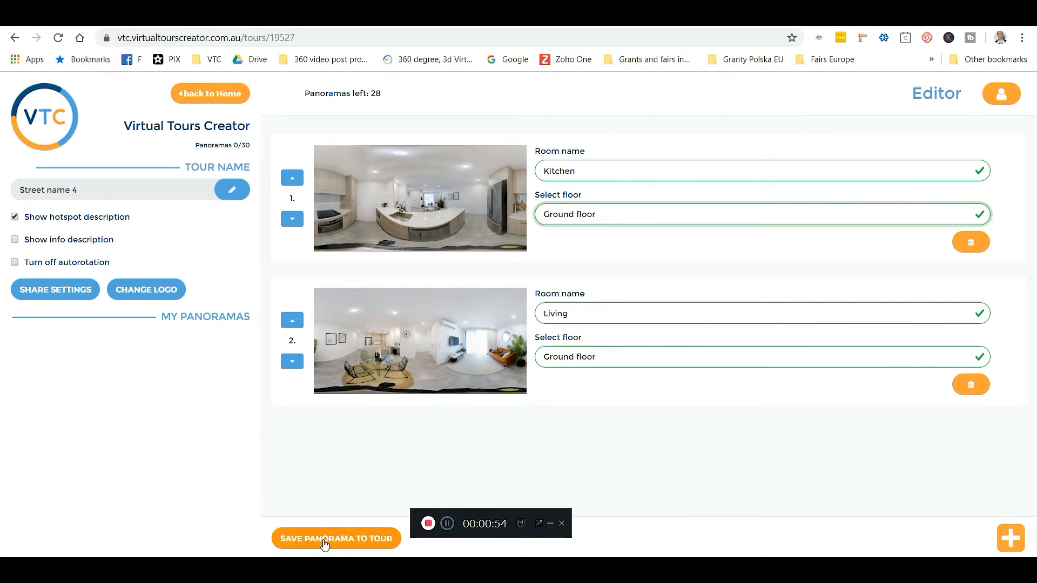
Save both panoramas to the tour and turn the Living view to face the dining table
{"action": "left_click", "coordinate": [336, 538]}
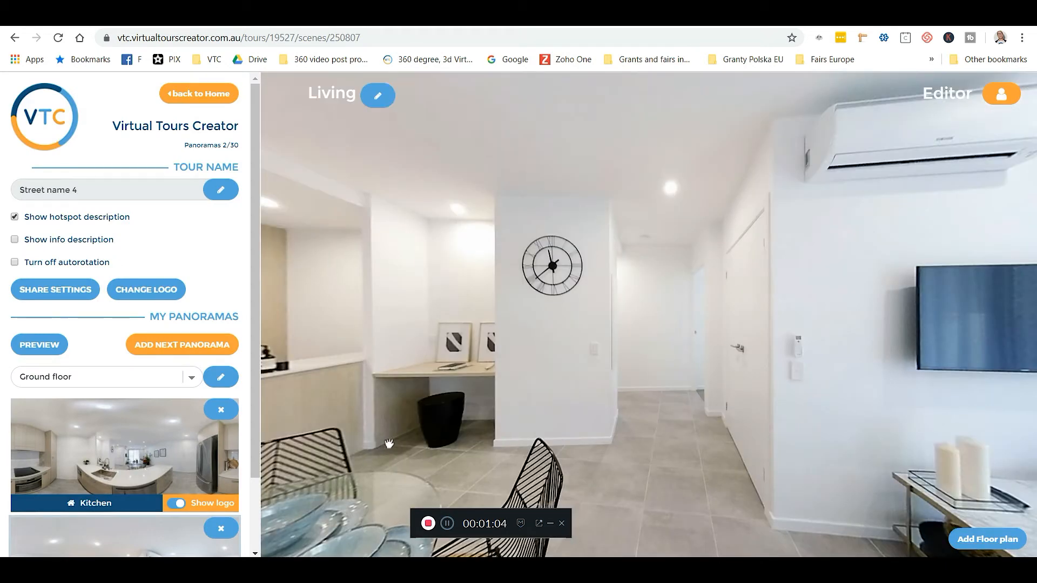
{"action": "mouse_move", "coordinate": [359, 398]}
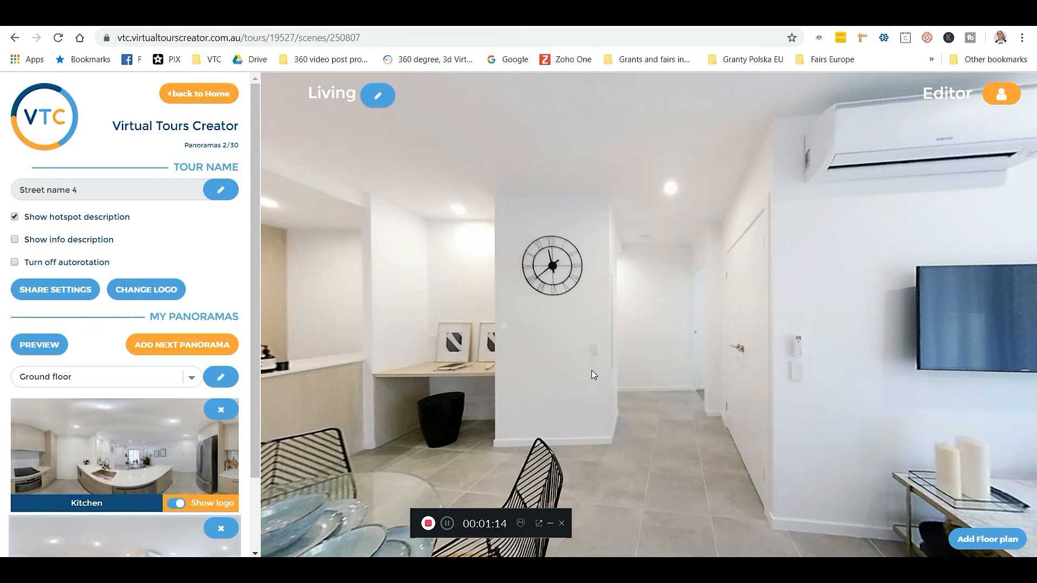
{"action": "left_click_drag", "start_coordinate": [592, 375], "coordinate": [844, 383]}
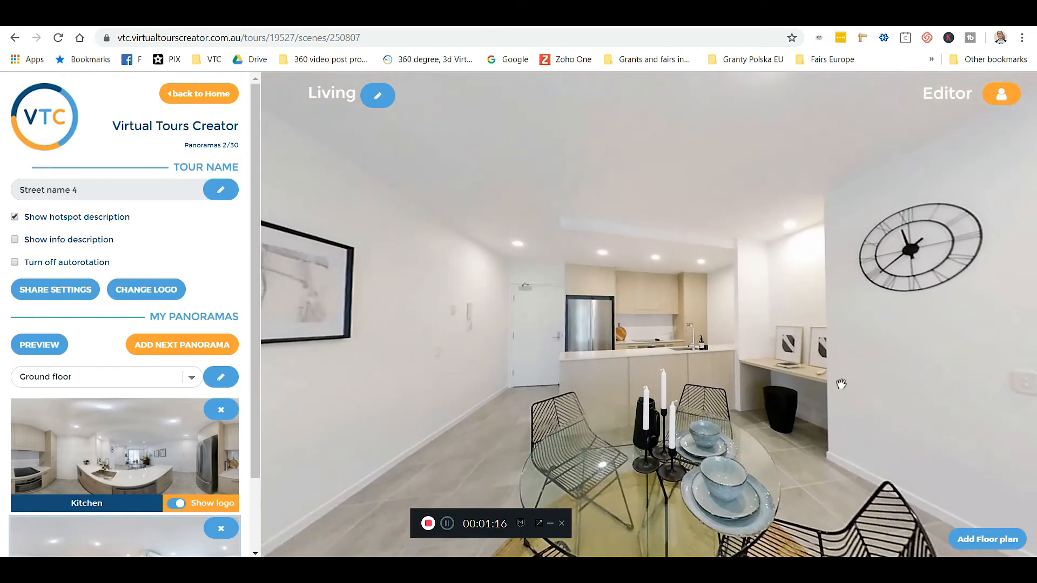
{"action": "left_click_drag", "start_coordinate": [727, 298], "coordinate": [530, 311]}
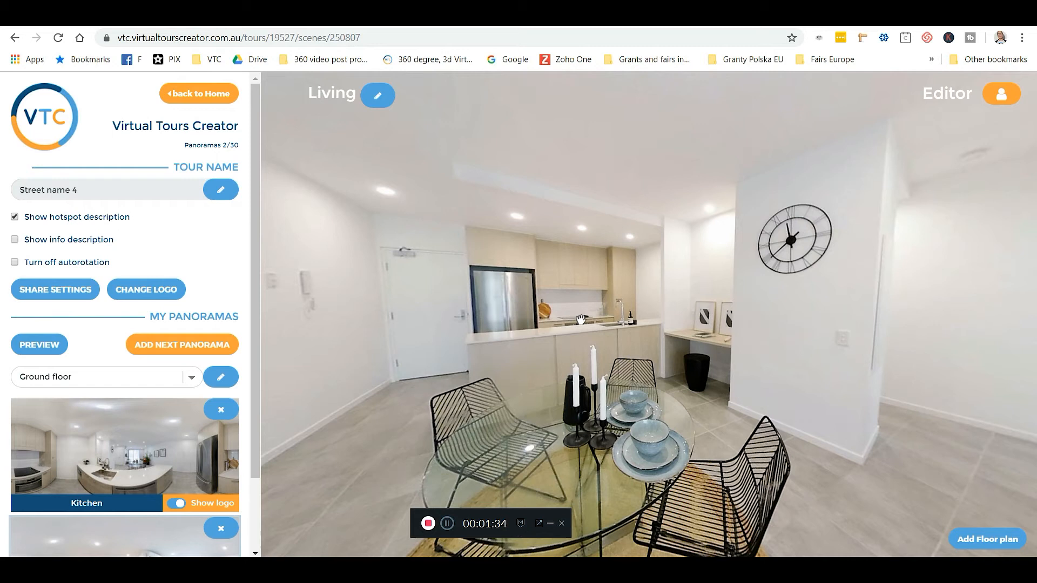
Add a Kitchen hotspot over the counter in Living and jump through it to Kitchen
{"action": "right_click", "coordinate": [586, 331]}
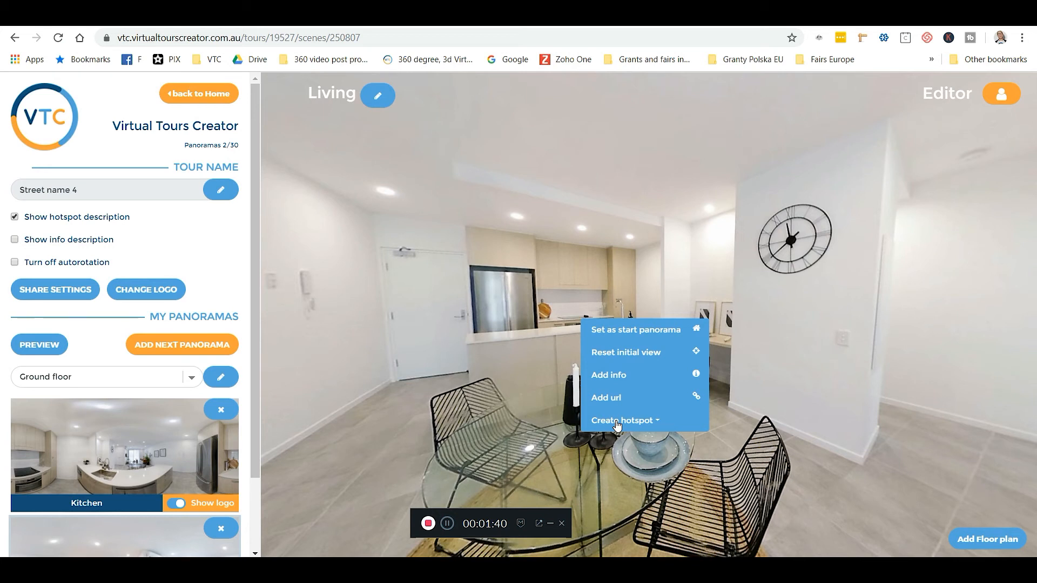
{"action": "left_click", "coordinate": [625, 421]}
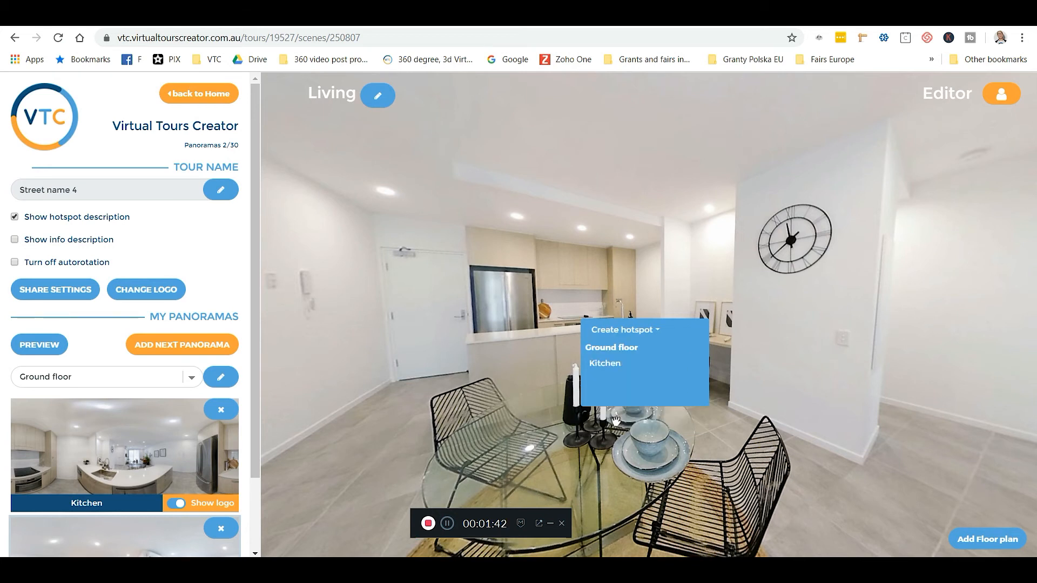
{"action": "left_click", "coordinate": [604, 363]}
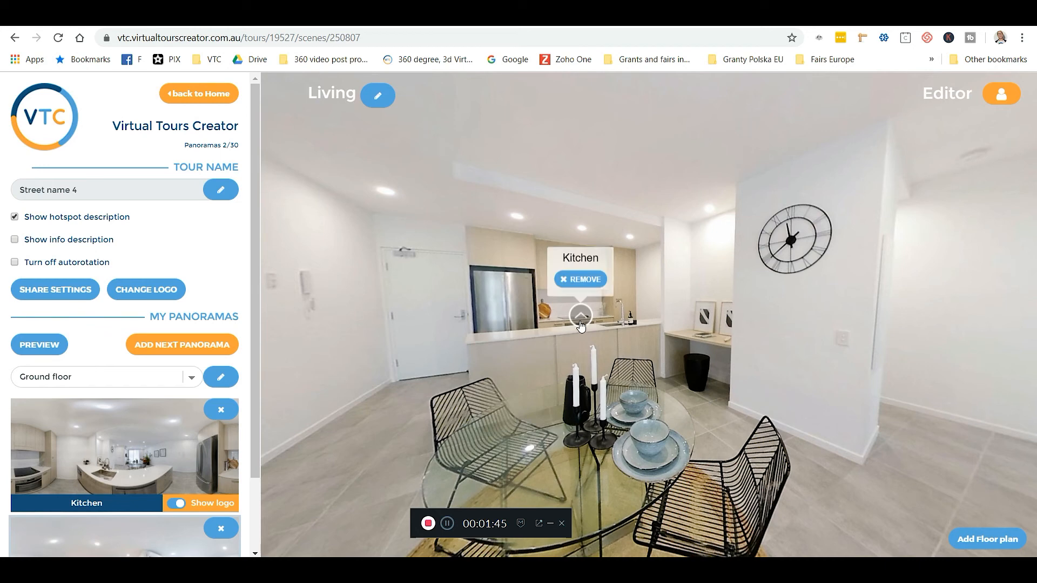
{"action": "left_click", "coordinate": [577, 327]}
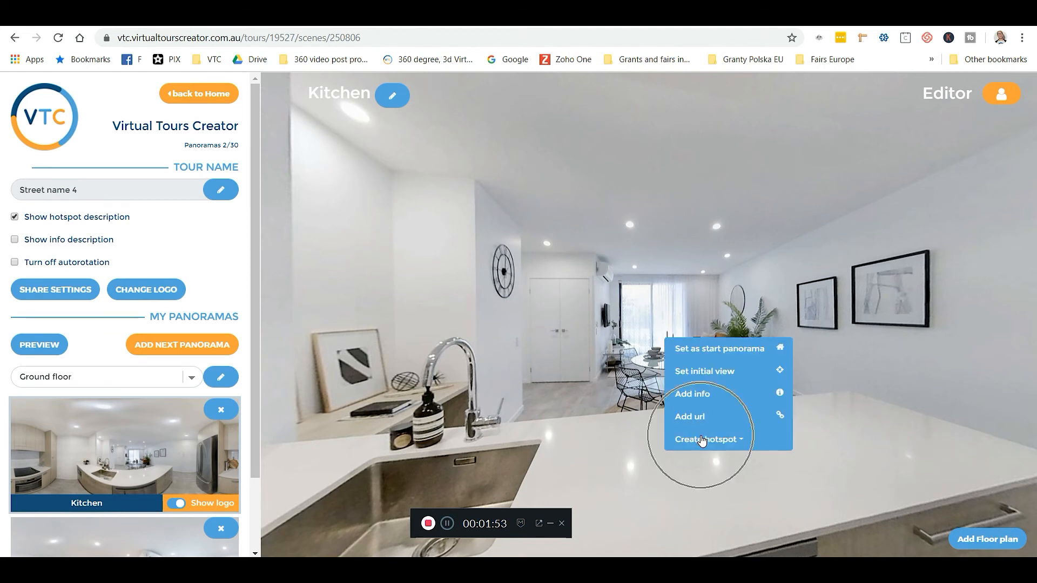
Add a hotspot over the dining area in Kitchen linking back to Living
{"action": "left_click", "coordinate": [706, 438]}
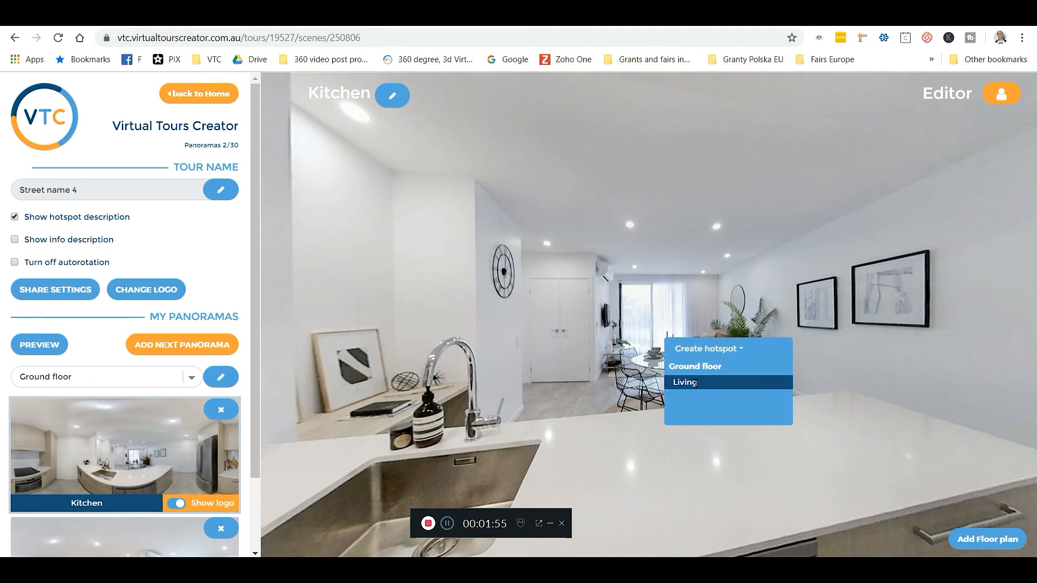
{"action": "left_click", "coordinate": [685, 383]}
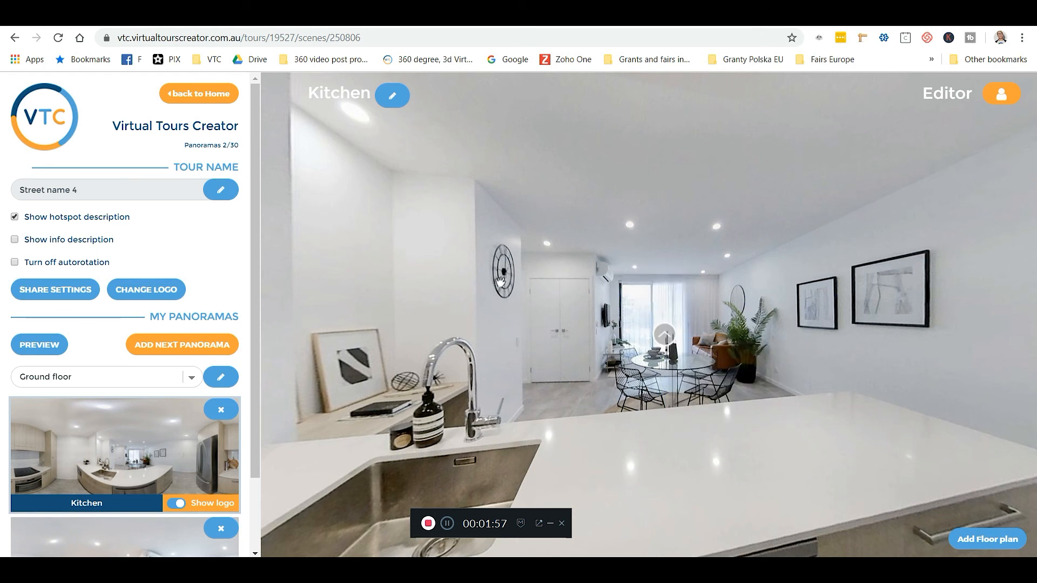